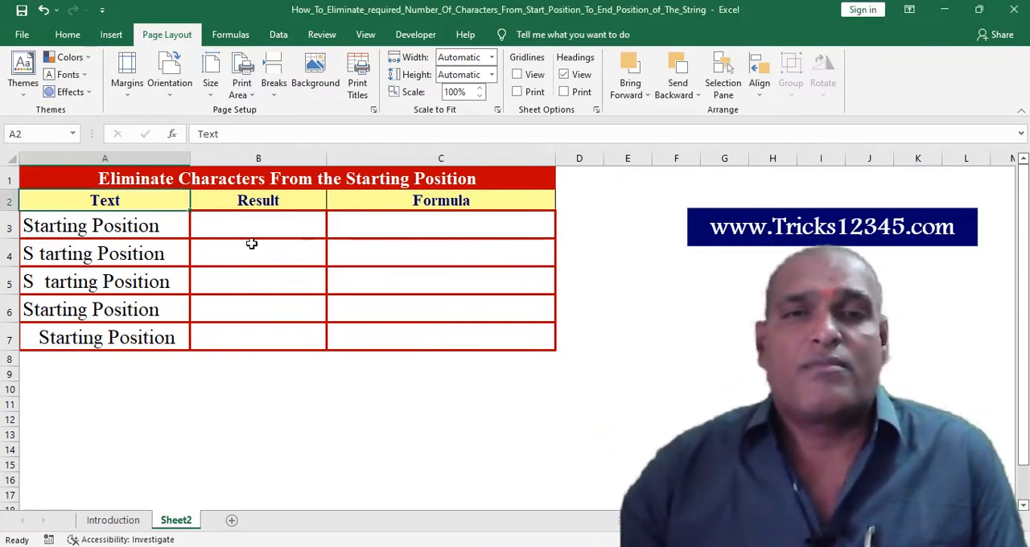
# Enter =RIGHT(A3,LEN(A3)-1) in B3 so it returns 'tarting Position'
pyautogui.click(257, 225)
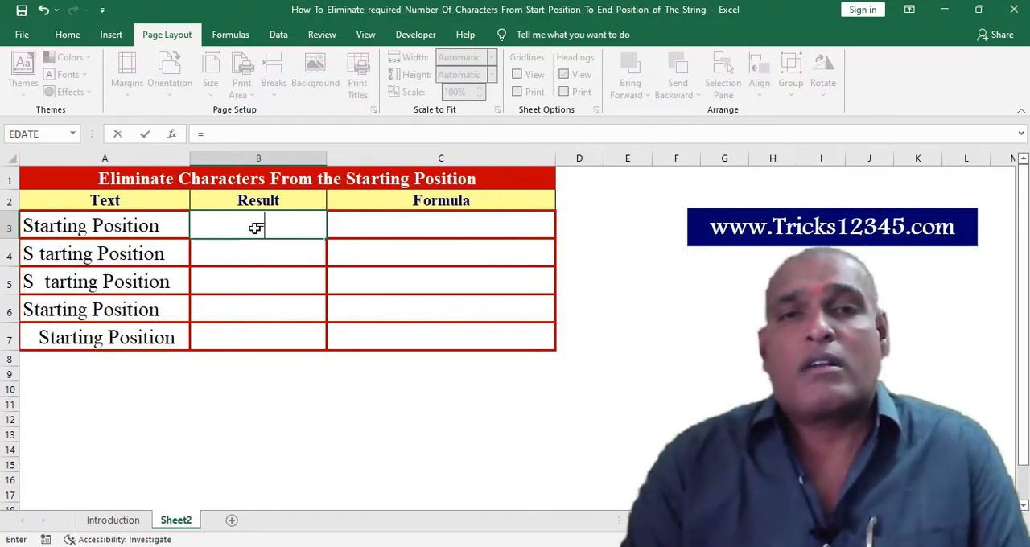
pyautogui.write('=right(')
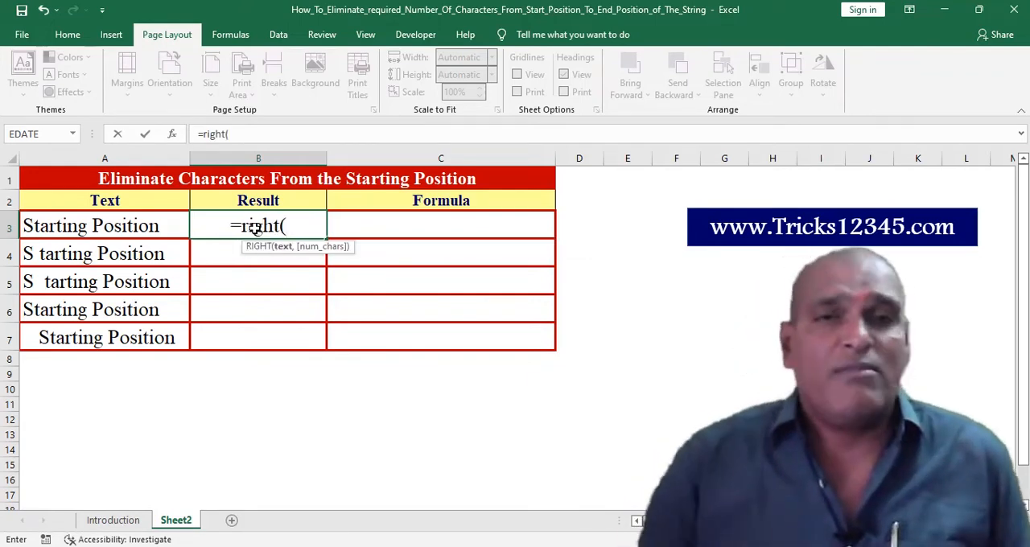
pyautogui.click(91, 226)
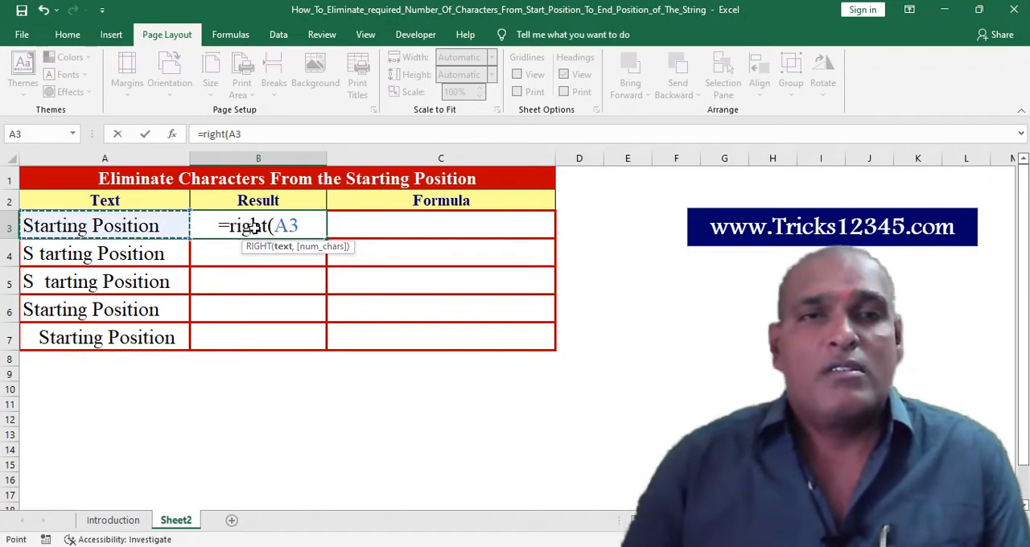
pyautogui.write(',')
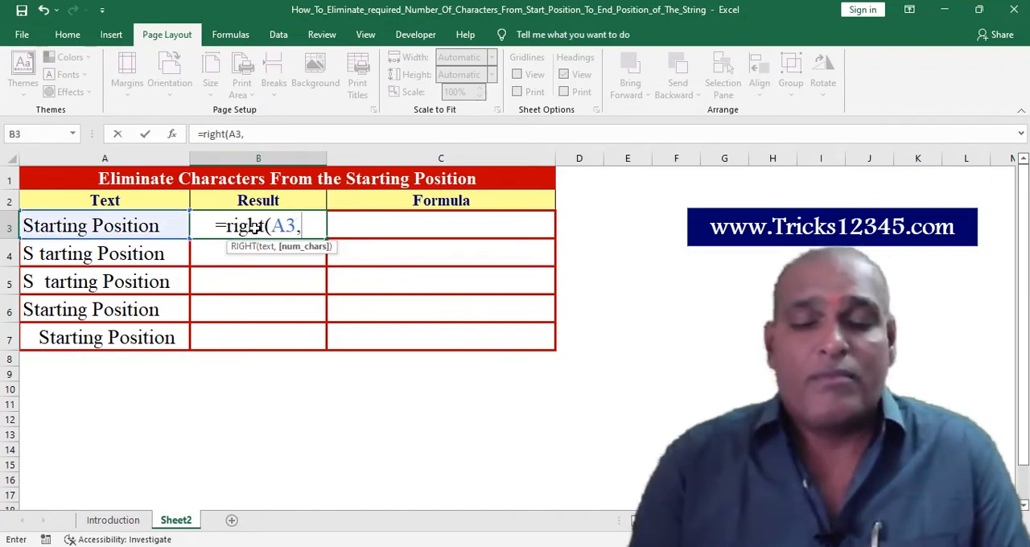
pyautogui.write('len(')
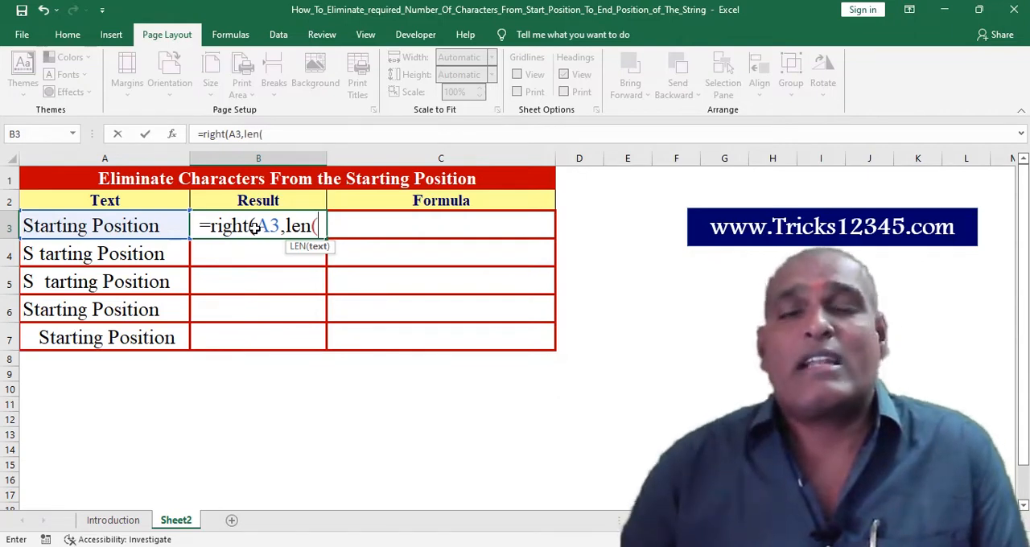
pyautogui.click(90, 225)
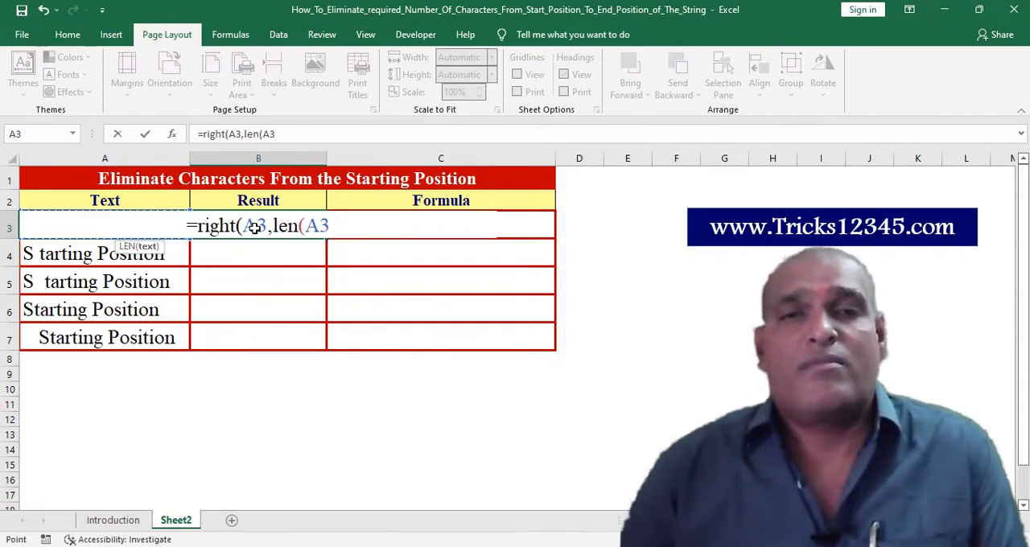
pyautogui.write(')')
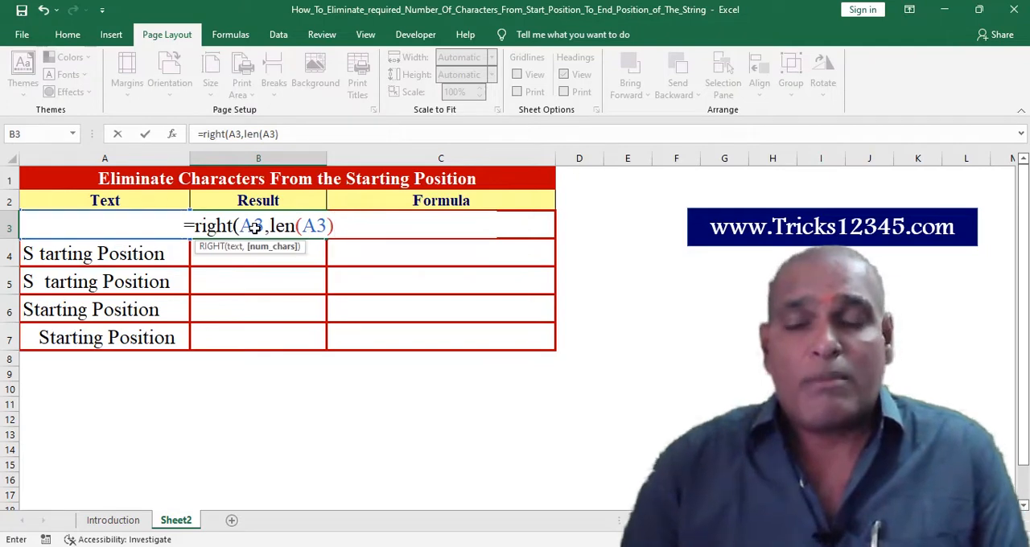
pyautogui.write('-')
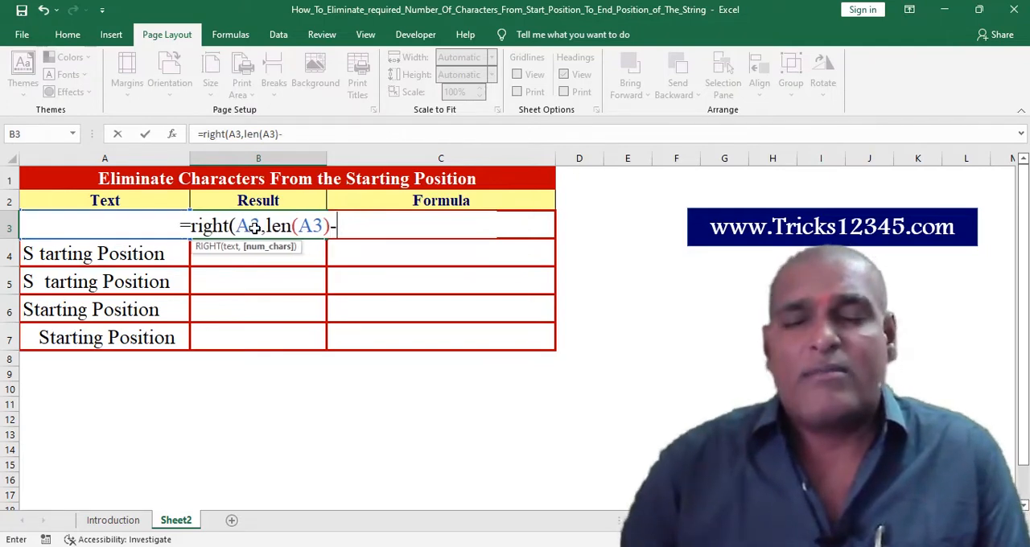
pyautogui.write('1')
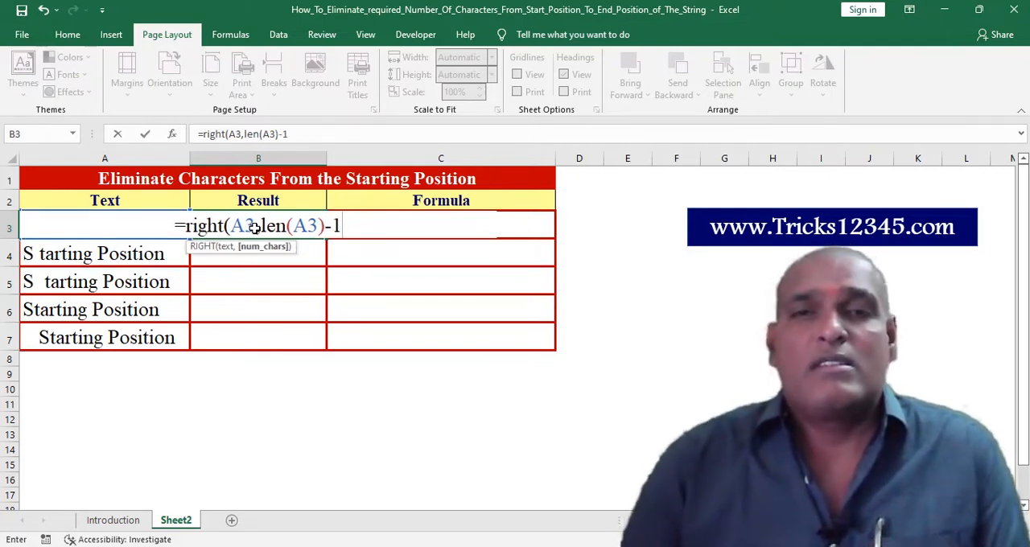
pyautogui.press('Return')
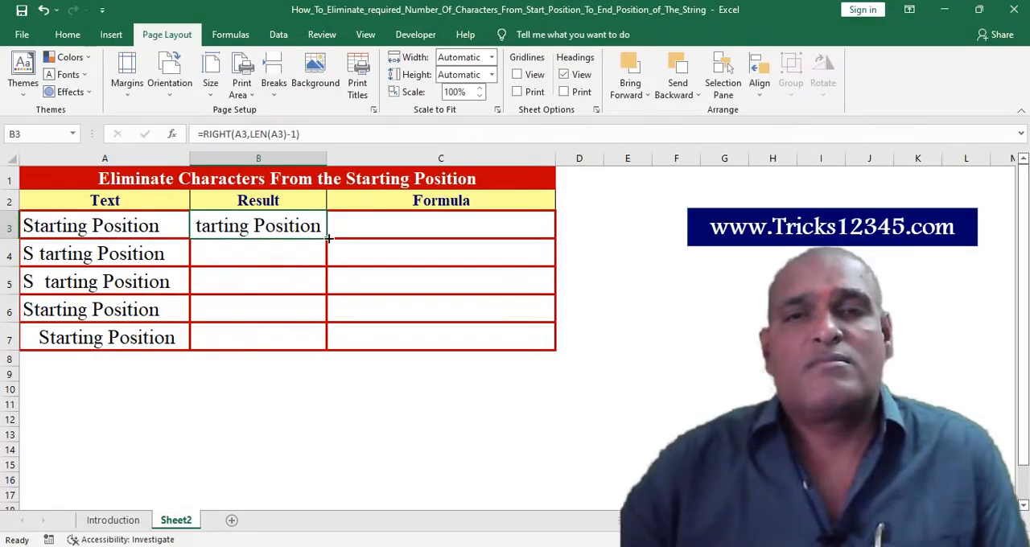
# Copy the B3 formula down to B7 and change the subtracted counts to 2, 3, 4 and 5
pyautogui.moveTo(328, 235); pyautogui.dragTo(328, 347)
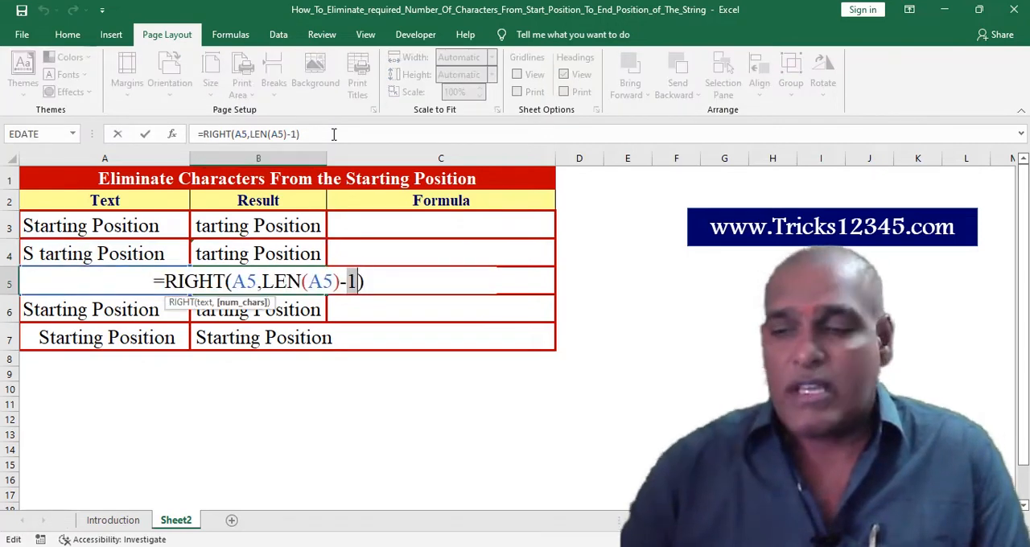
pyautogui.press('Return')
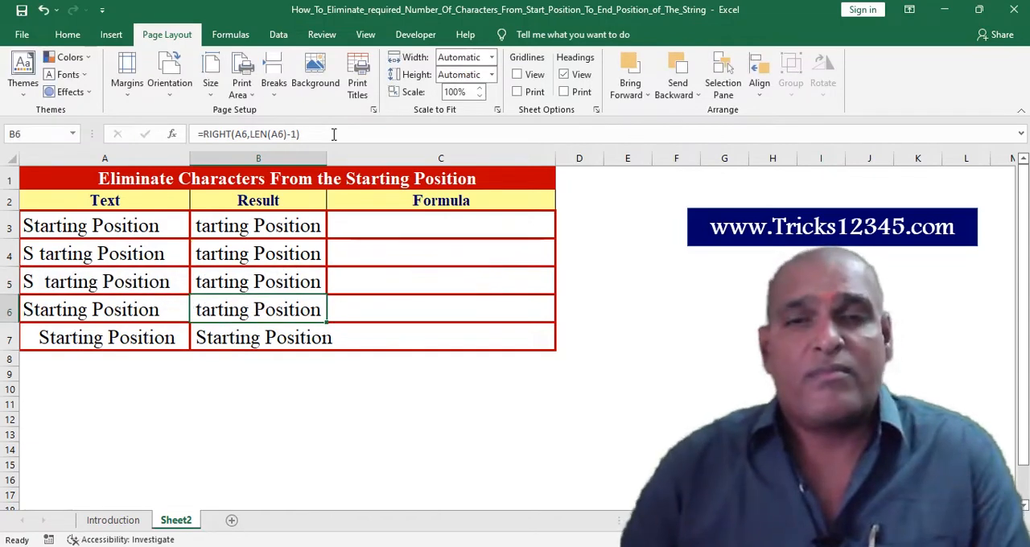
pyautogui.doubleClick(258, 309)
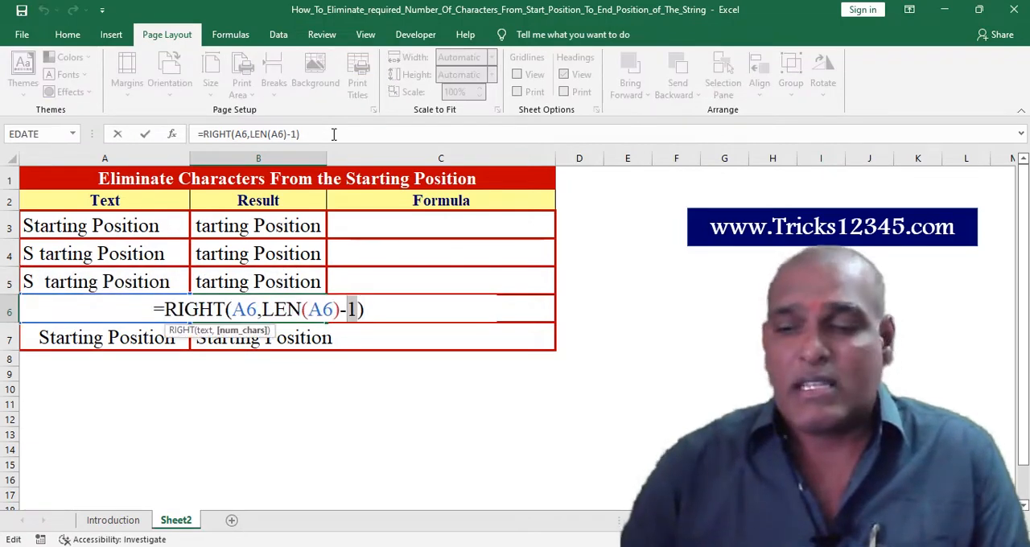
pyautogui.press('Return')
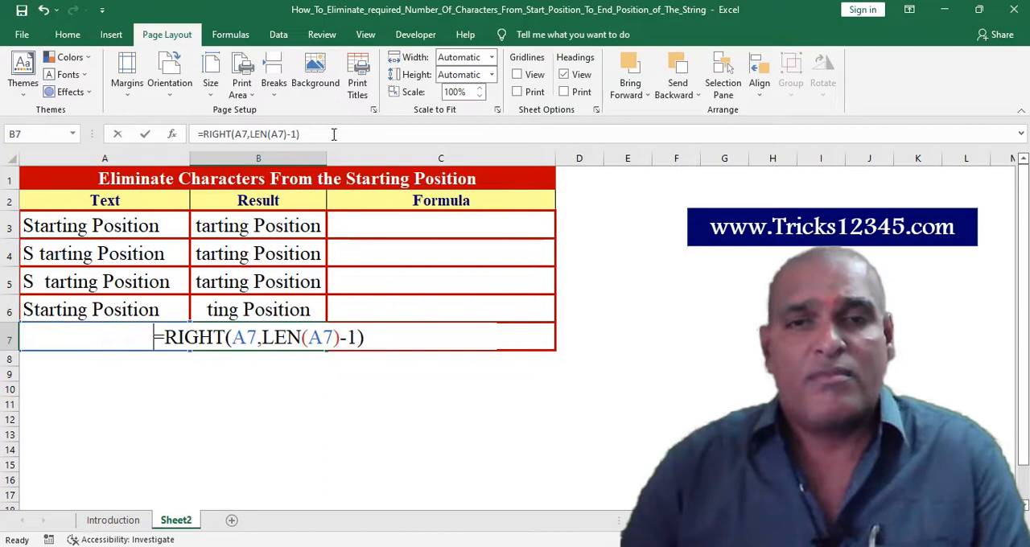
pyautogui.write('5')
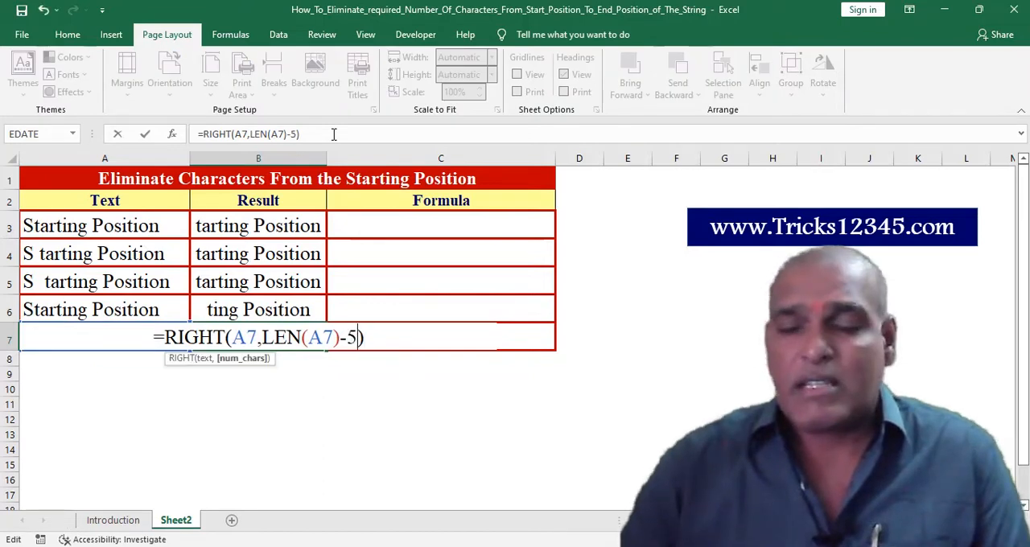
pyautogui.press('Return')
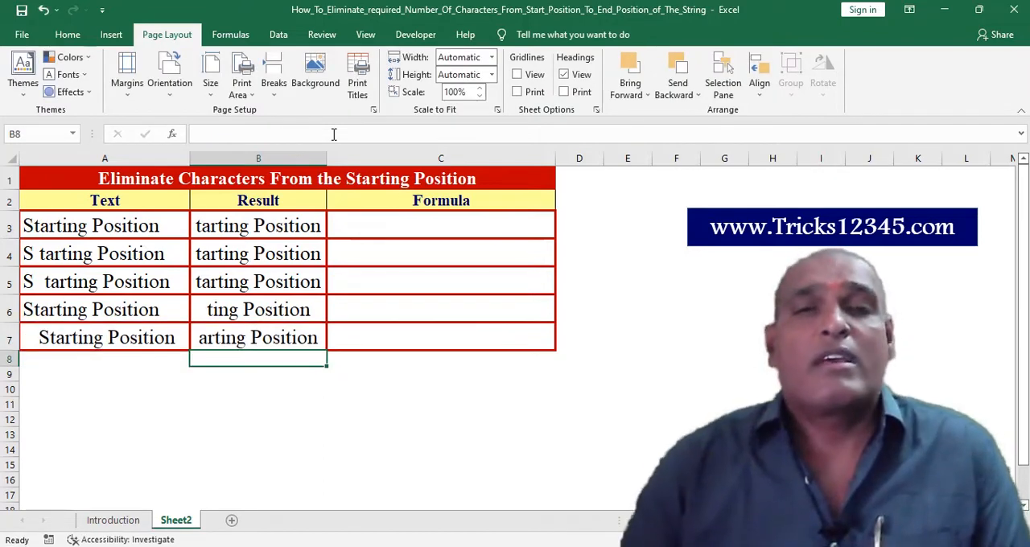
pyautogui.click(258, 226)
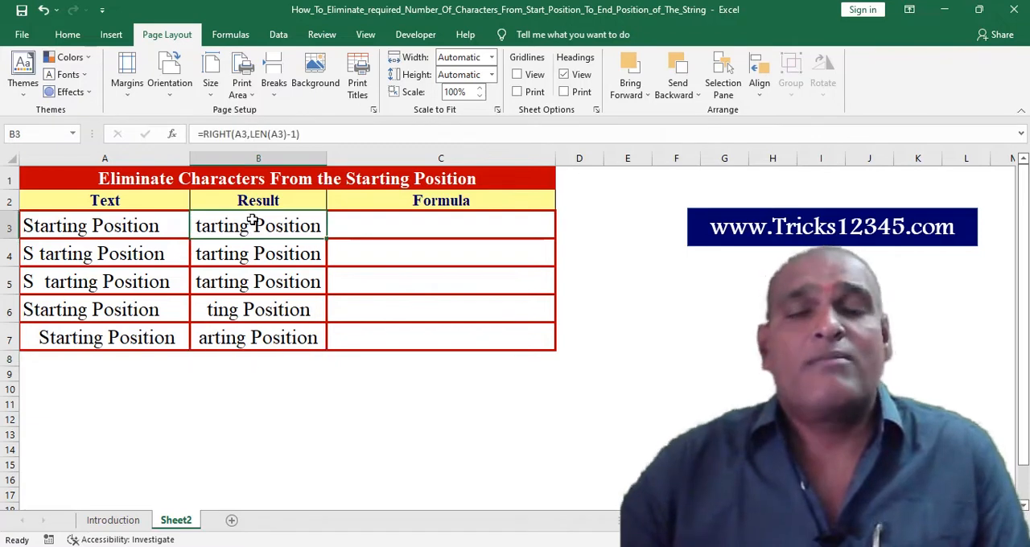
pyautogui.moveTo(257, 225); pyautogui.dragTo(258, 337)
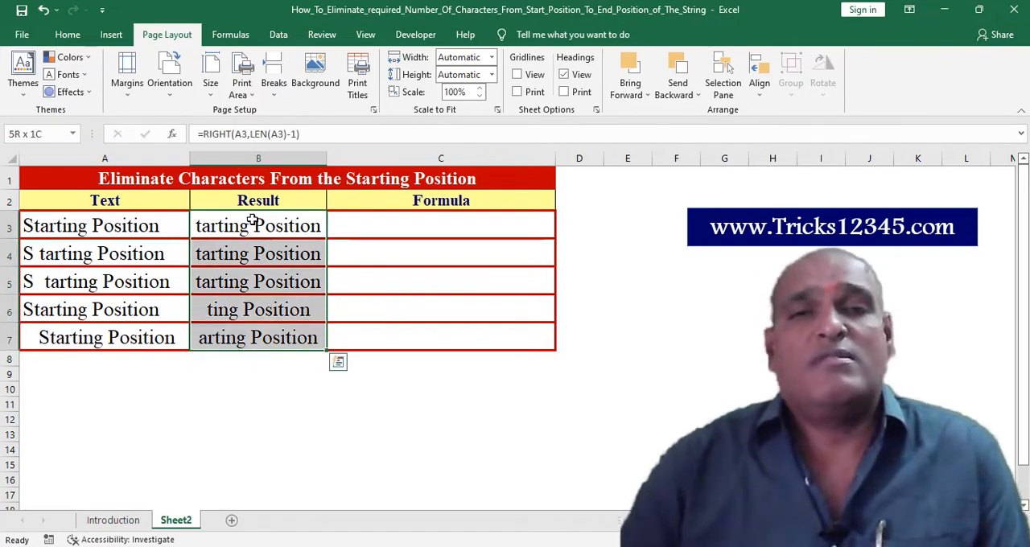
pyautogui.click(258, 337)
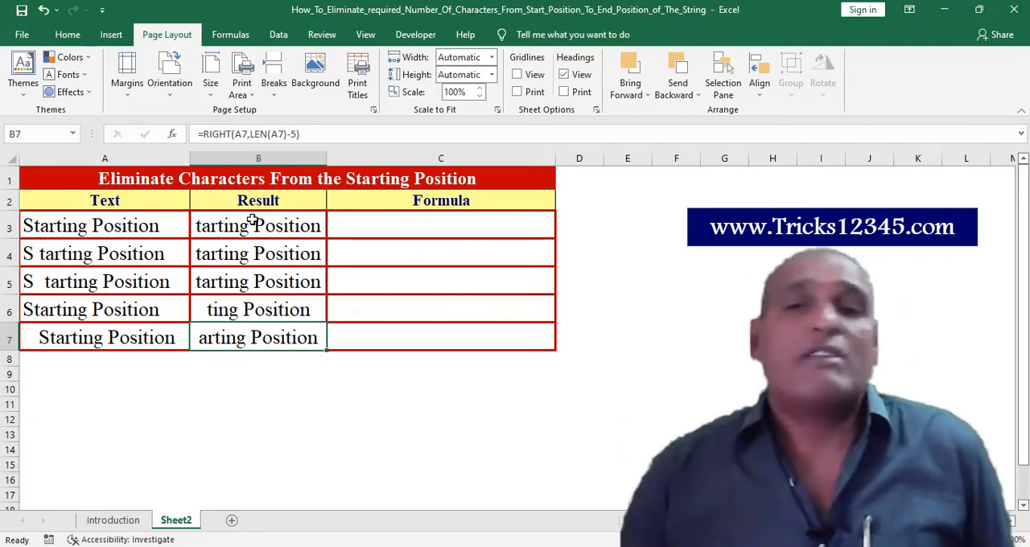
# Enter =FORMULATEXT(B3) in C3 and extend it down to C7
pyautogui.click(440, 225)
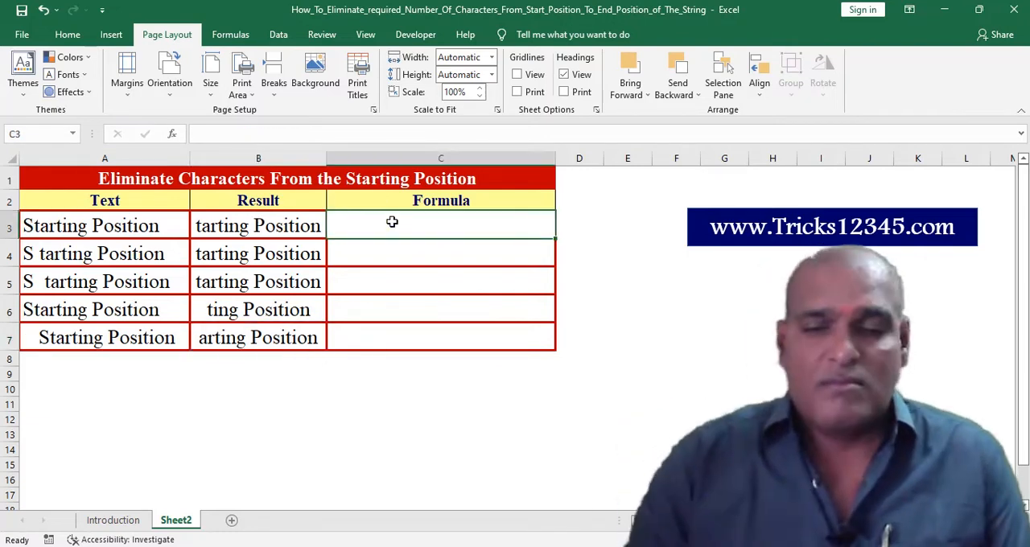
pyautogui.write('=')
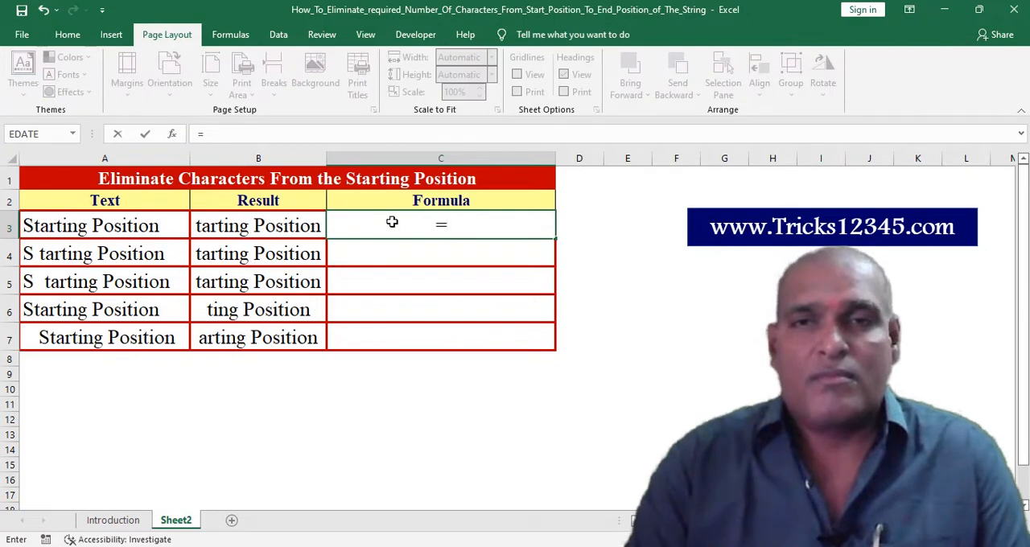
pyautogui.write('=FORMULATEXT(')
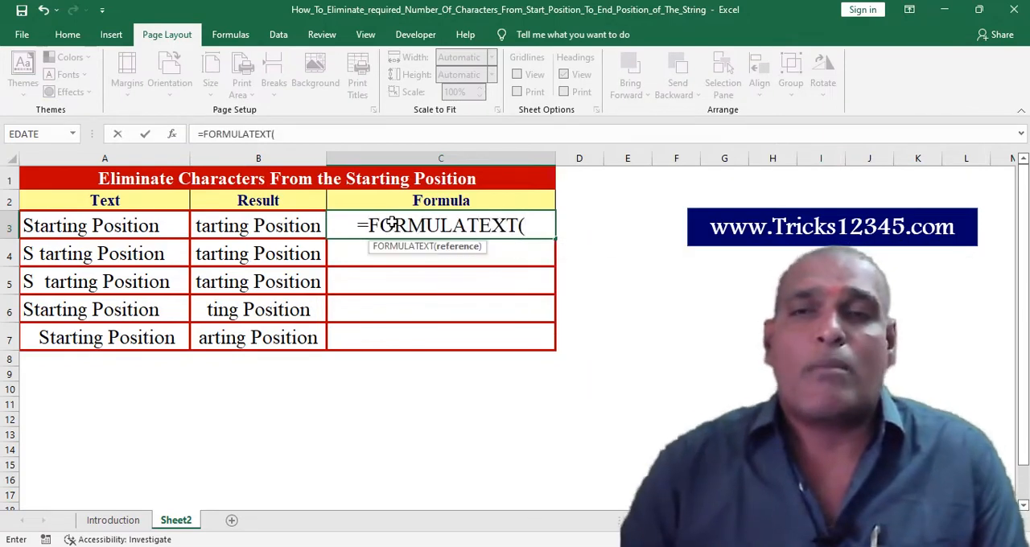
pyautogui.click(258, 226)
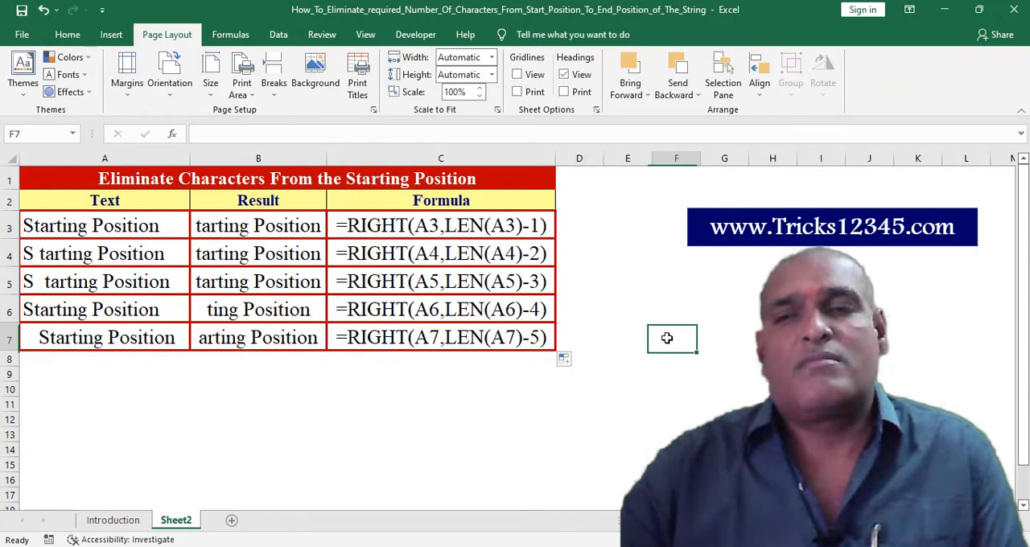
pyautogui.click(676, 310)
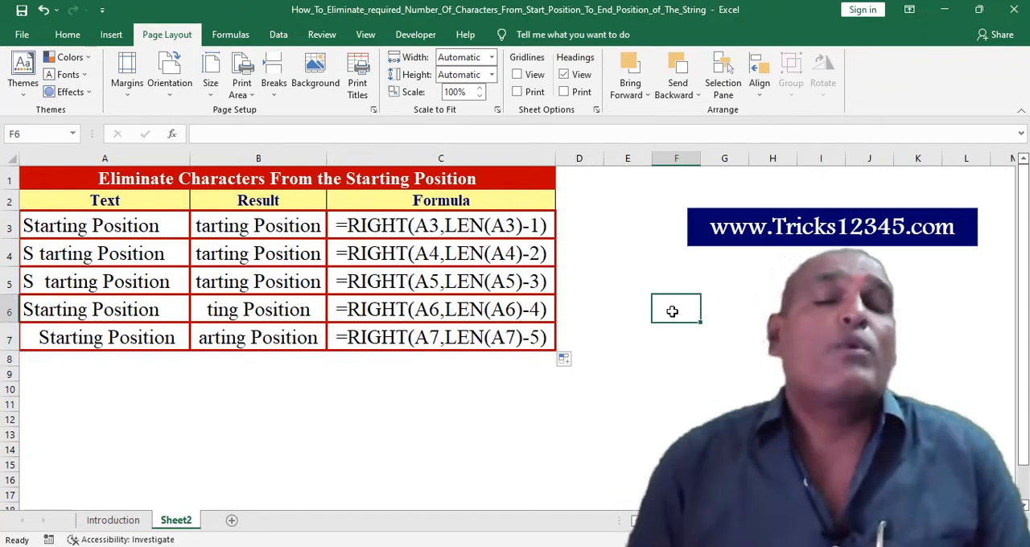